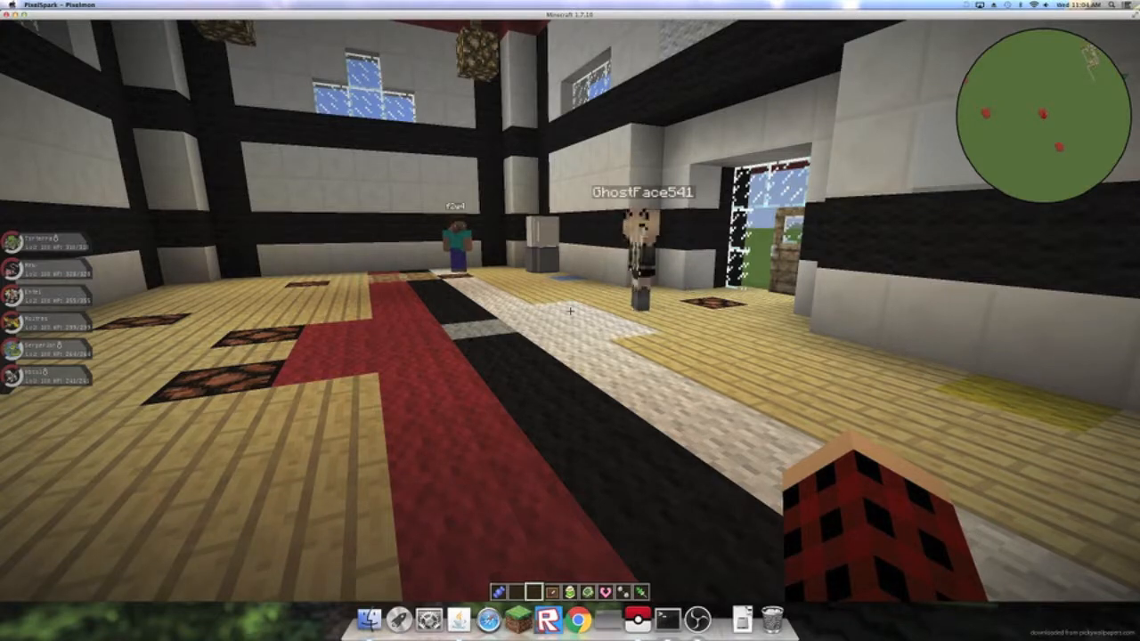
mouse_move(571, 320)
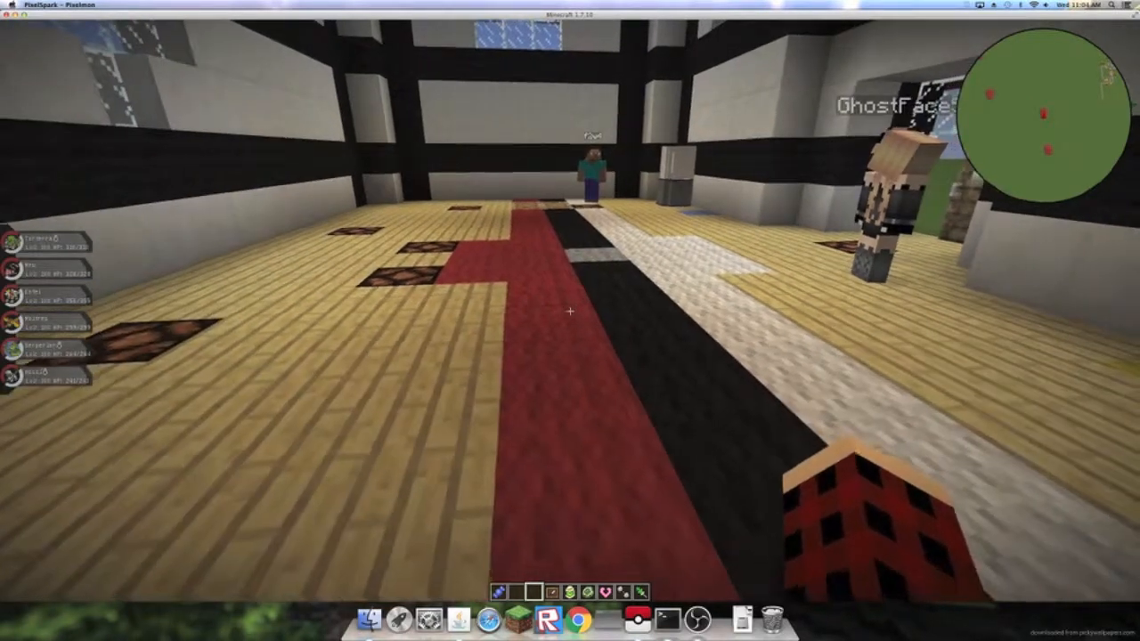
mouse_move(570, 312)
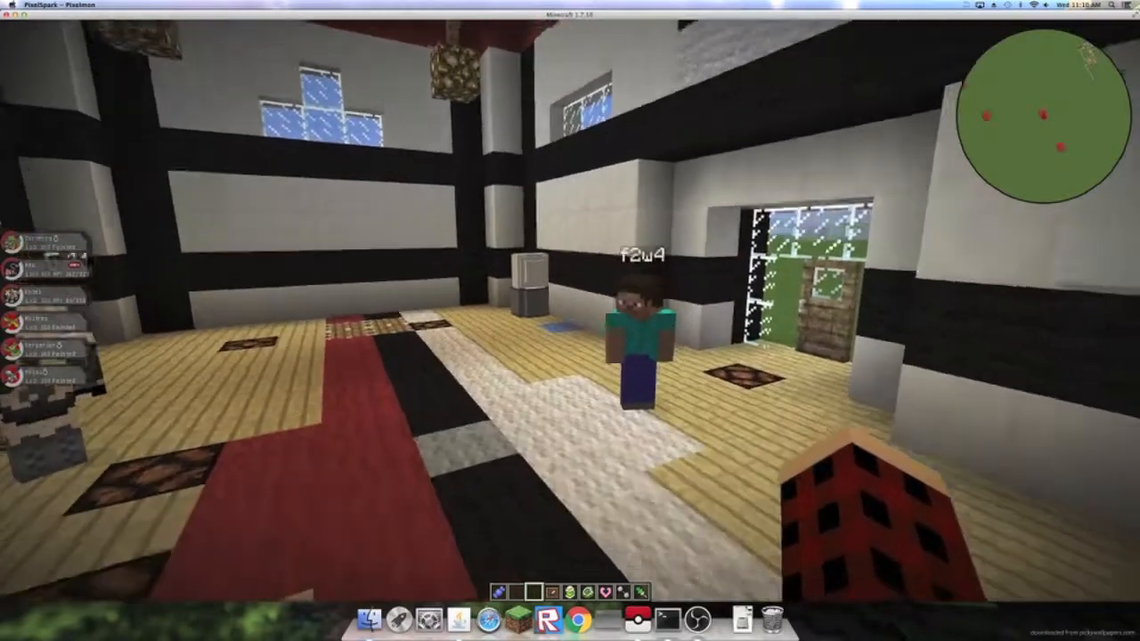
Teleport to the other player, arriving in the Poké Ball-floored badge room.
key("e")
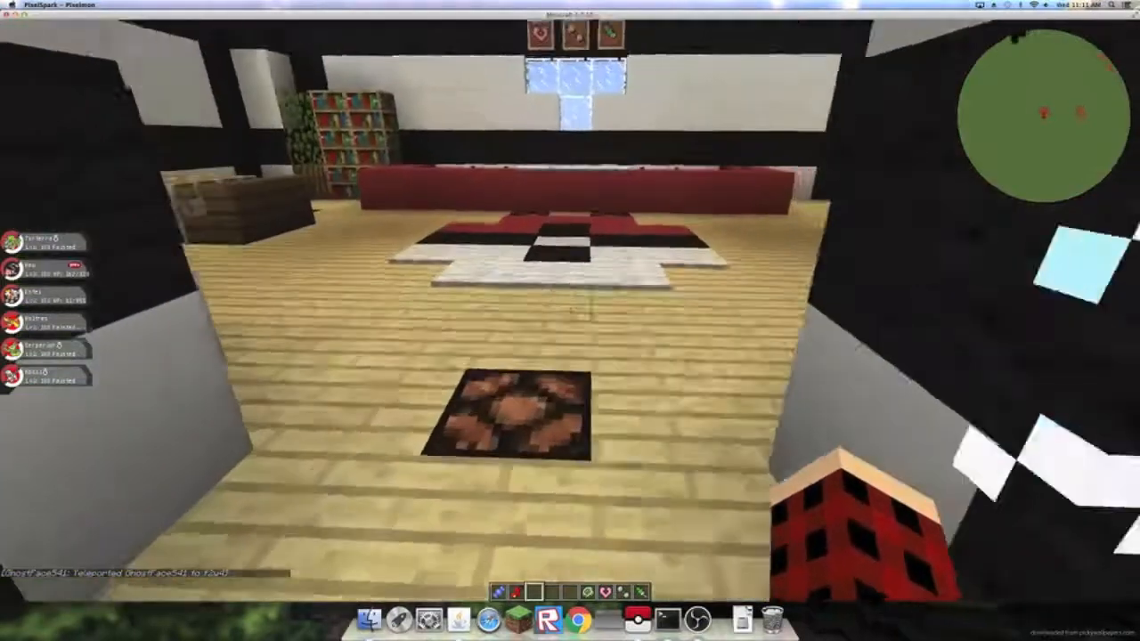
Take item frames from the inventory, mount them on the wall and frame the badges.
key("e")
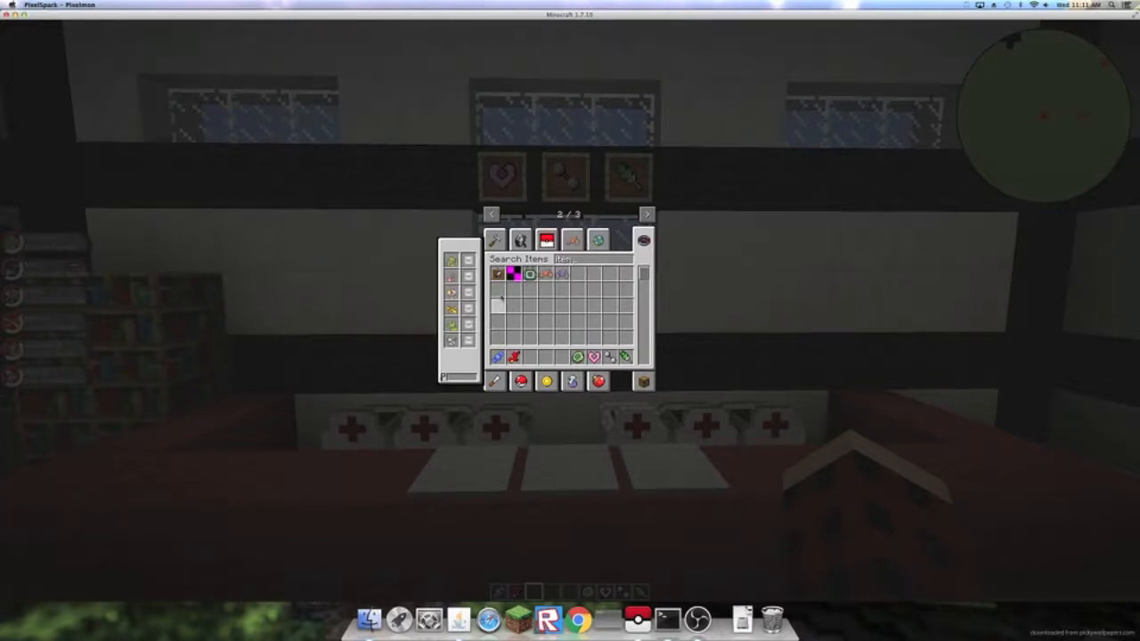
mouse_move(499, 356)
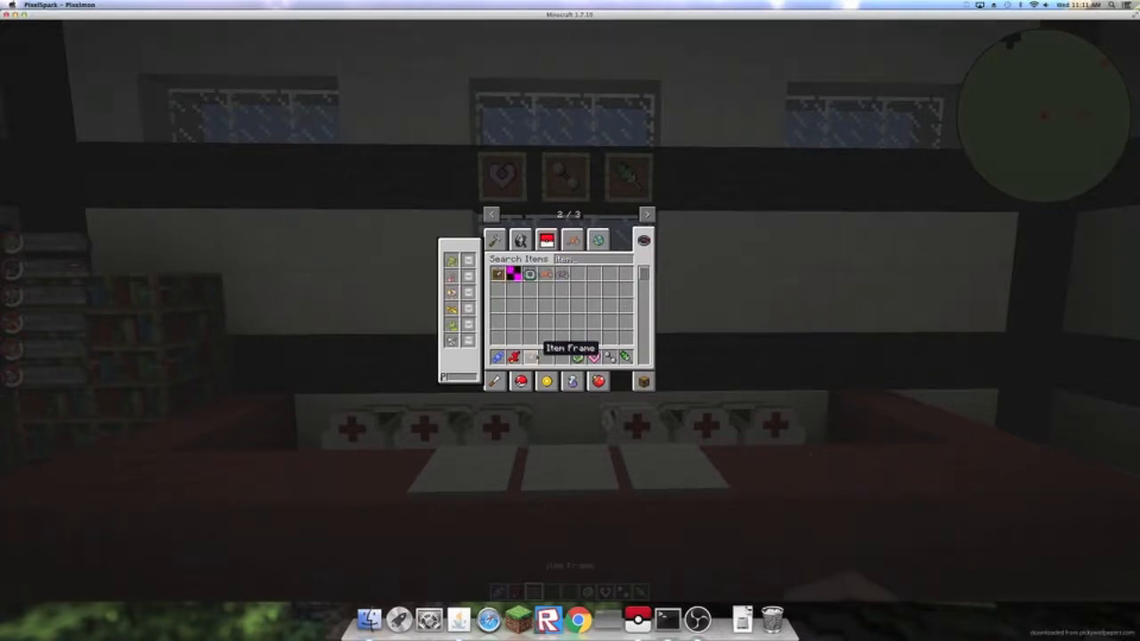
key("escape")
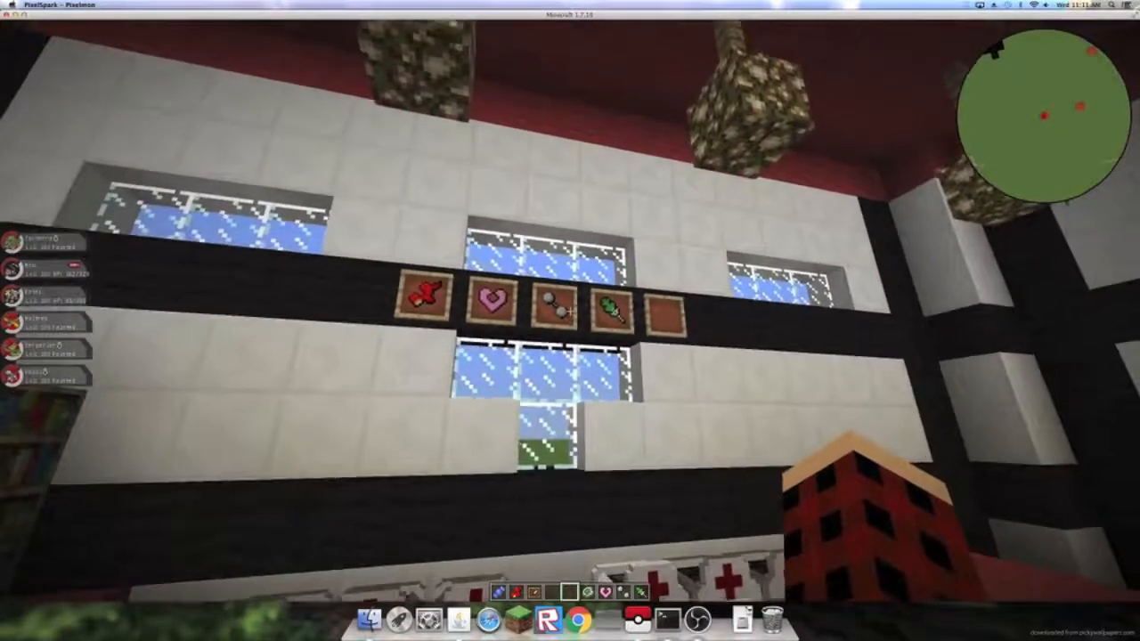
key("e")
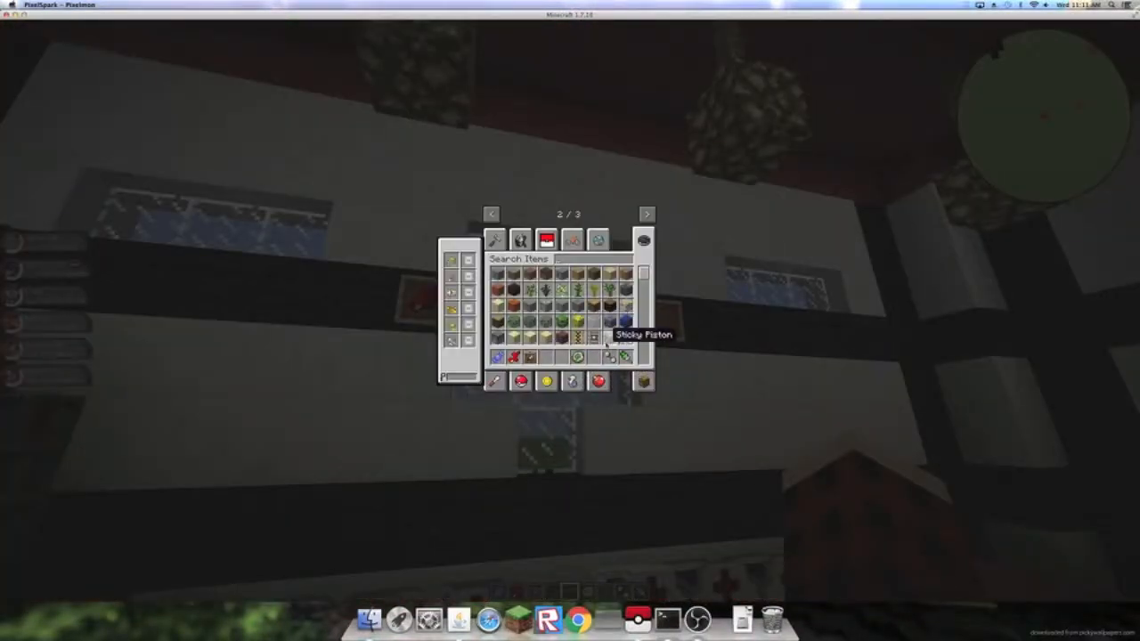
mouse_move(579, 356)
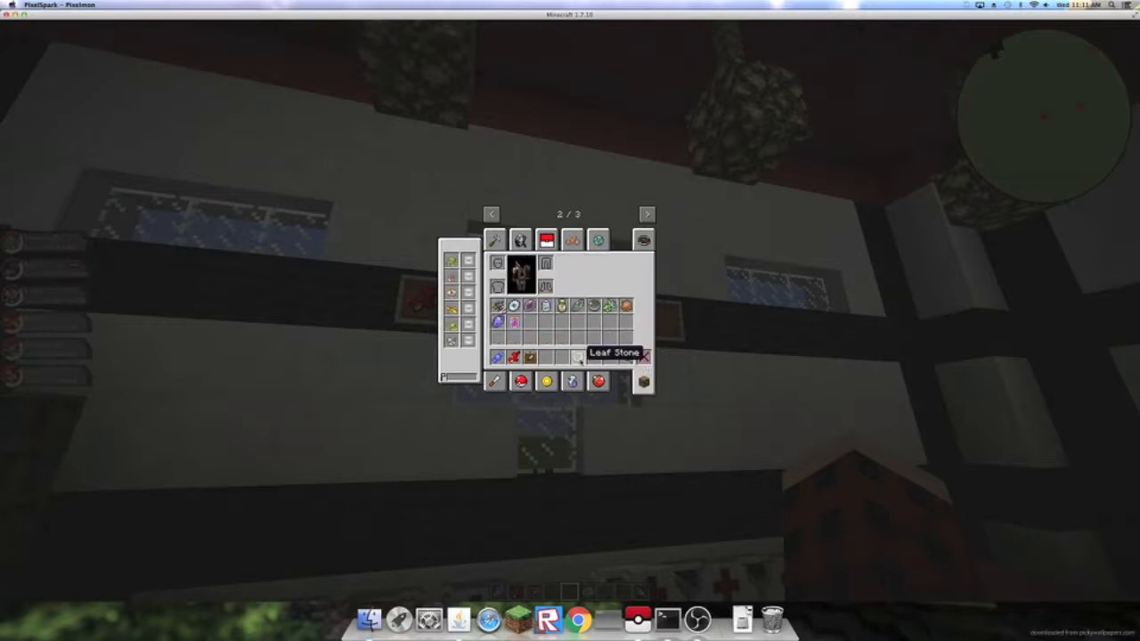
mouse_move(499, 357)
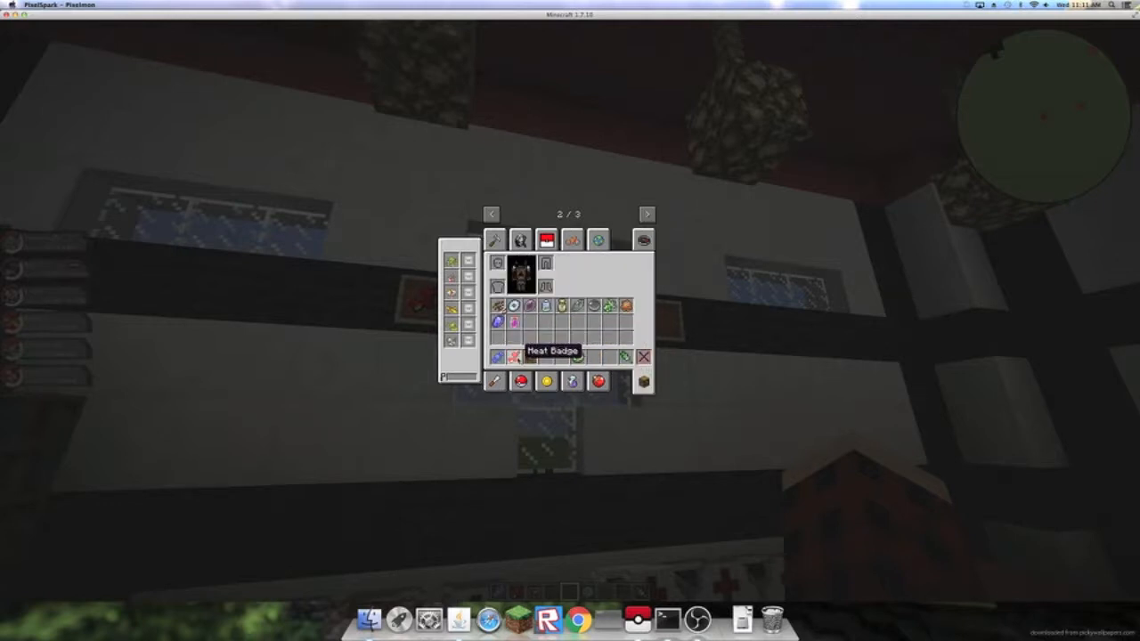
mouse_move(643, 356)
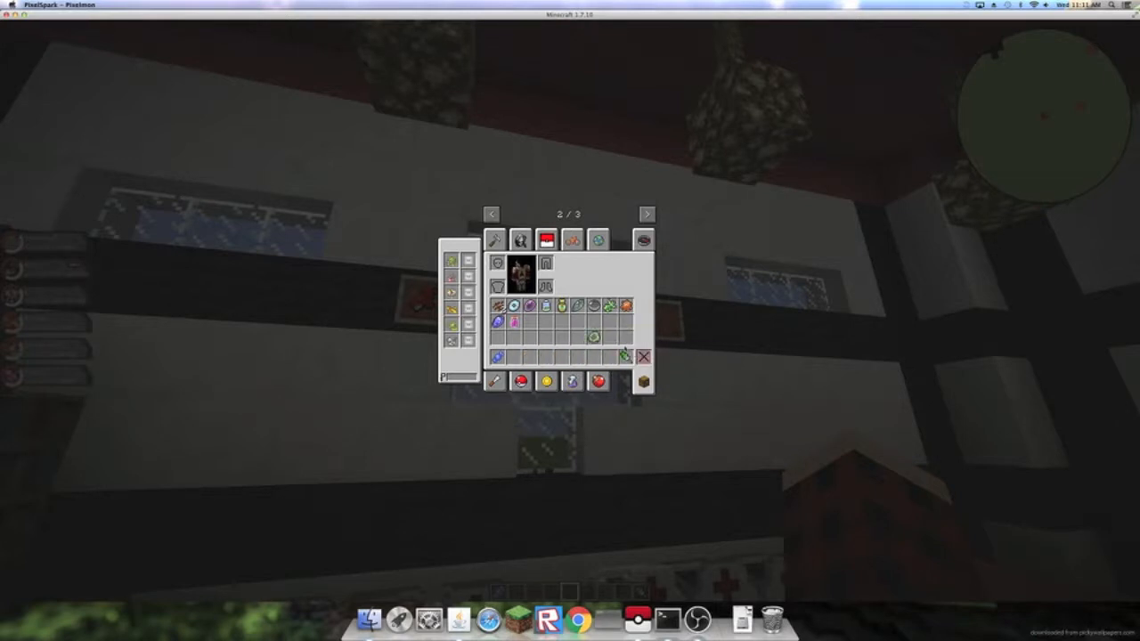
key("Escape")
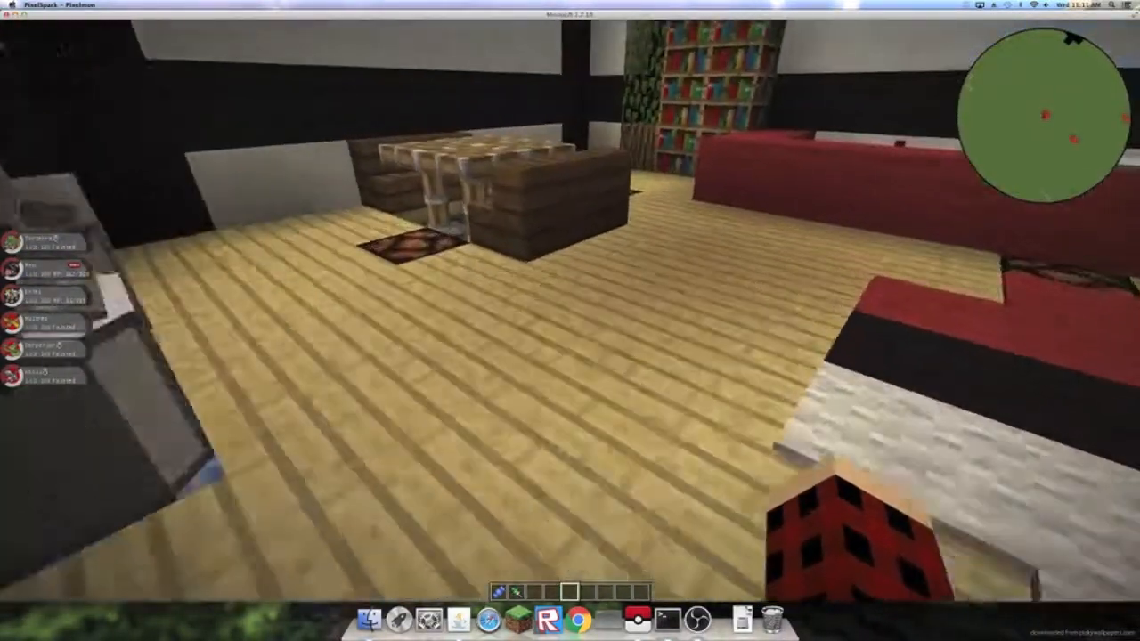
mouse_move(570, 320)
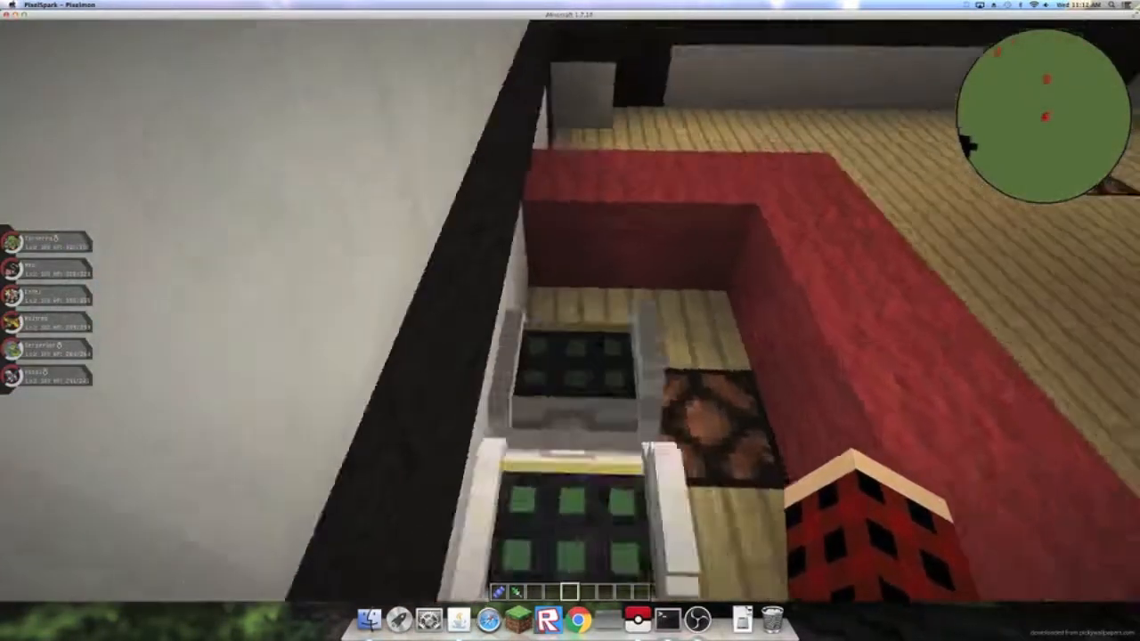
mouse_move(570, 321)
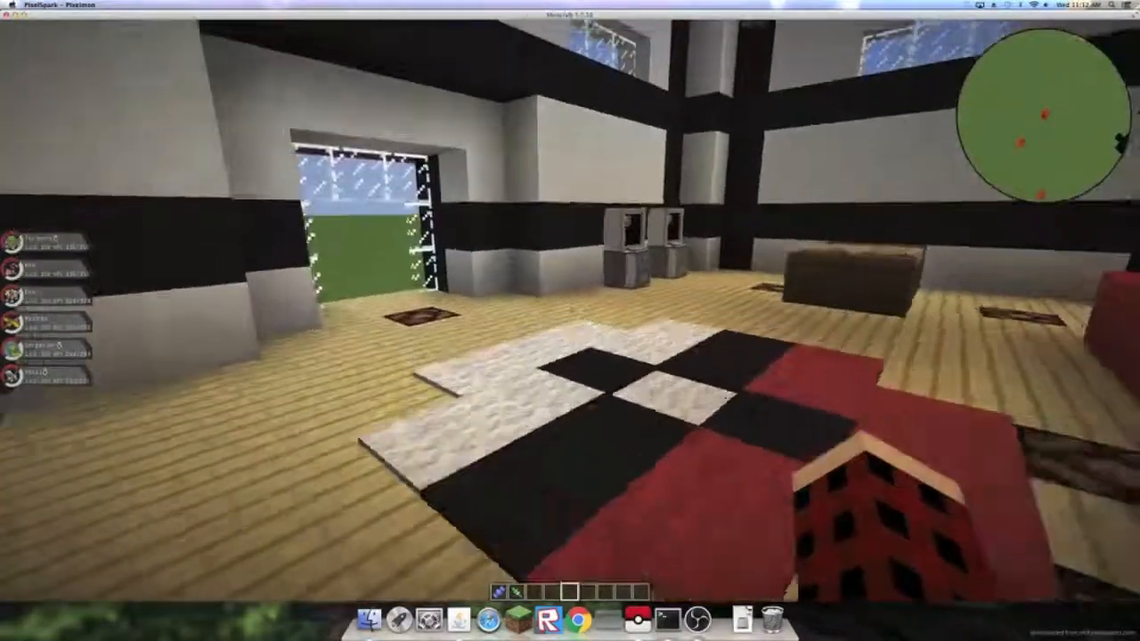
mouse_move(570, 321)
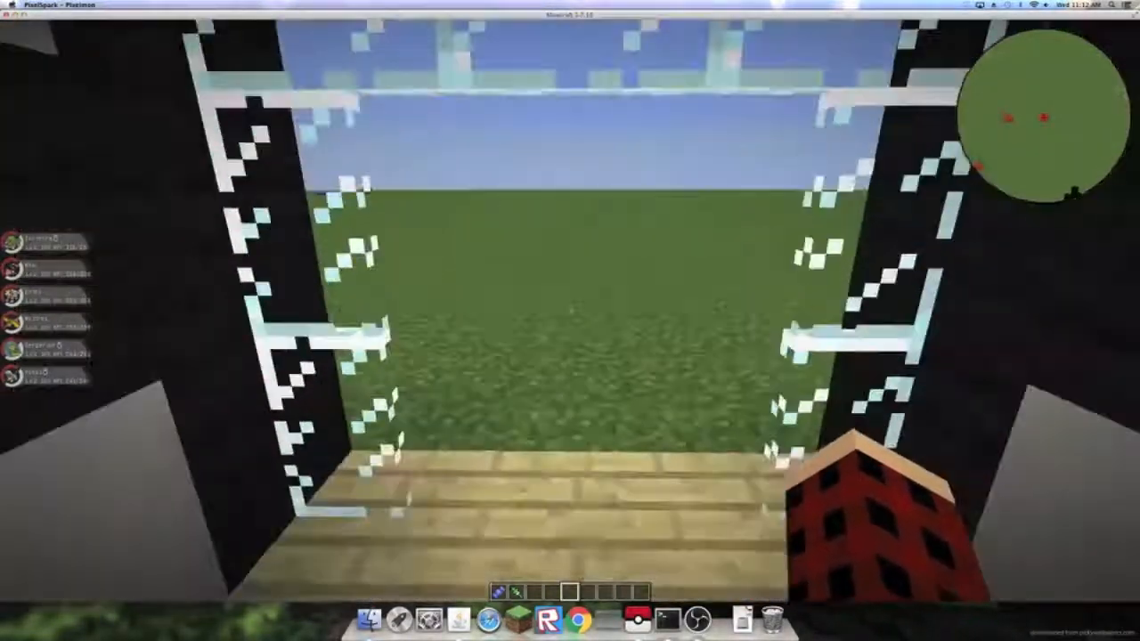